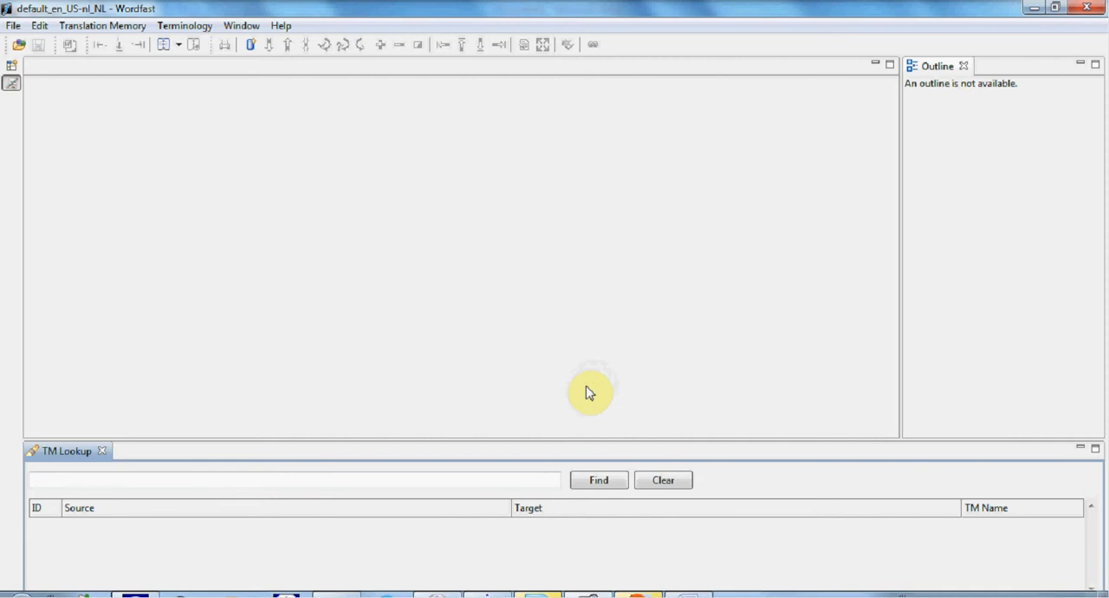
mouse_move(610, 364)
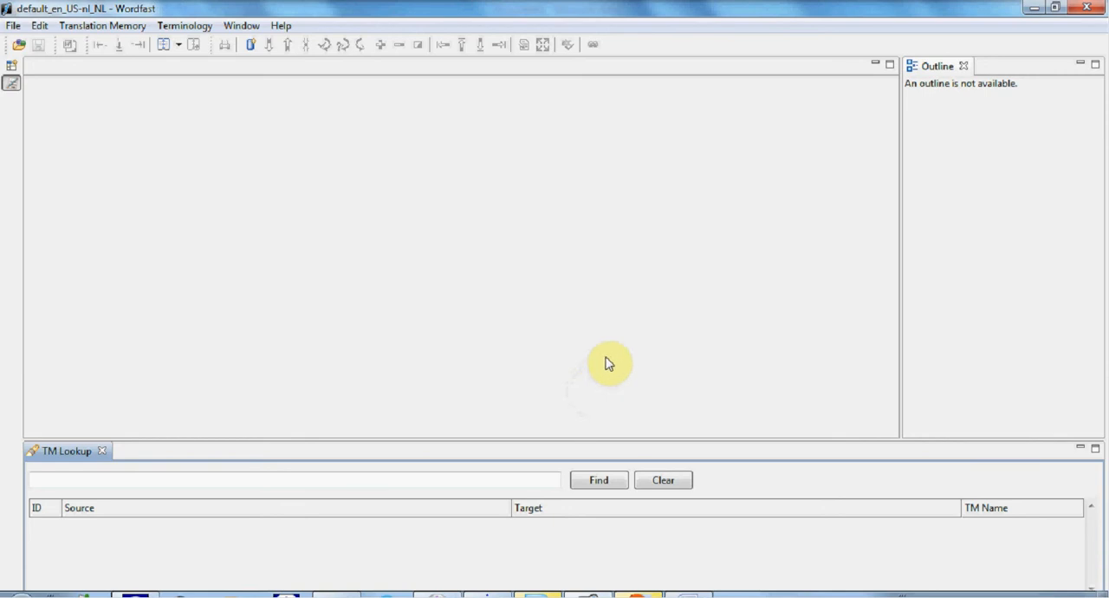
Step: Browse the File menu's recent documents to locate the Price Adjustment Letter
left_click(14, 24)
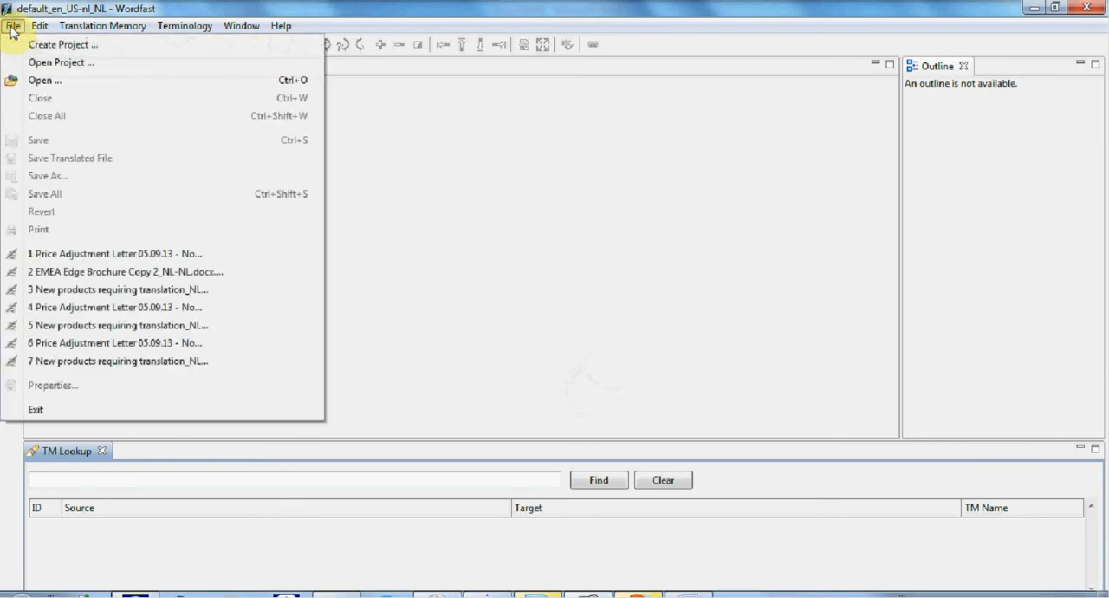
mouse_move(43, 70)
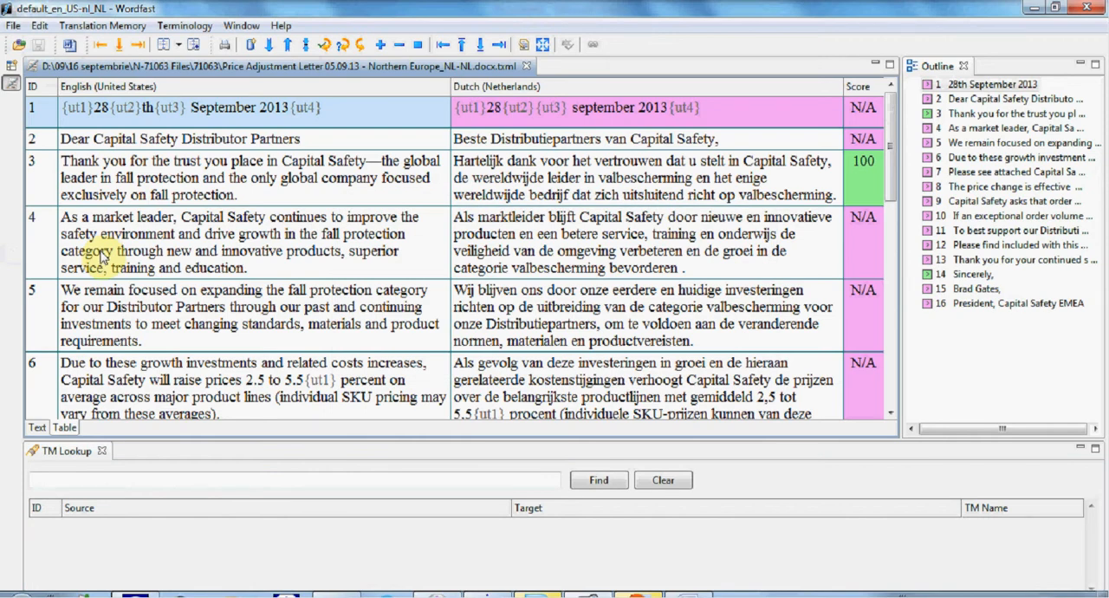
mouse_move(409, 263)
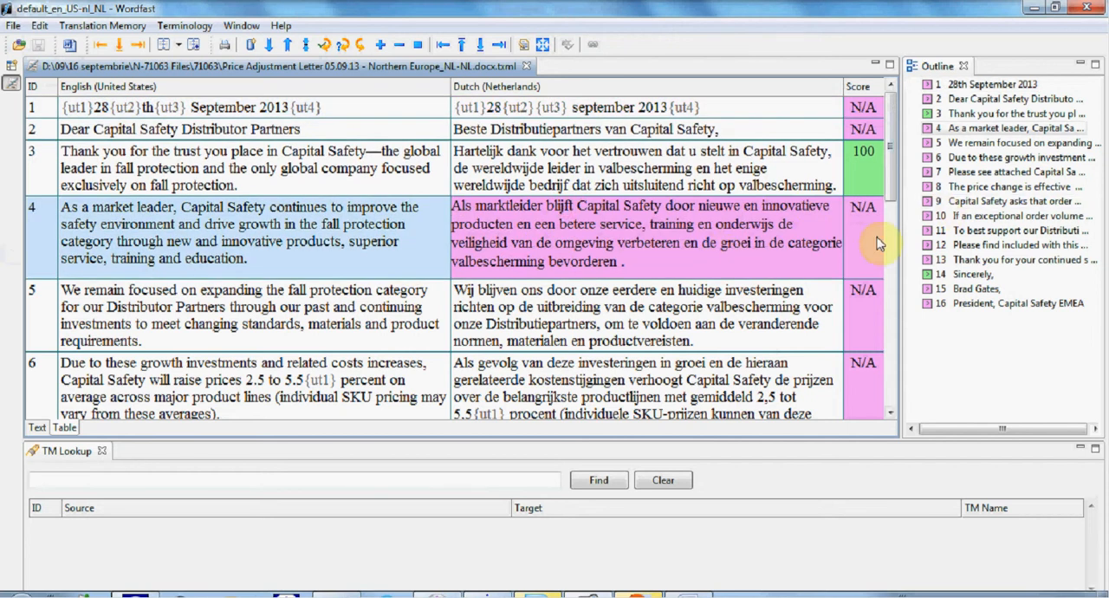
mouse_move(858, 213)
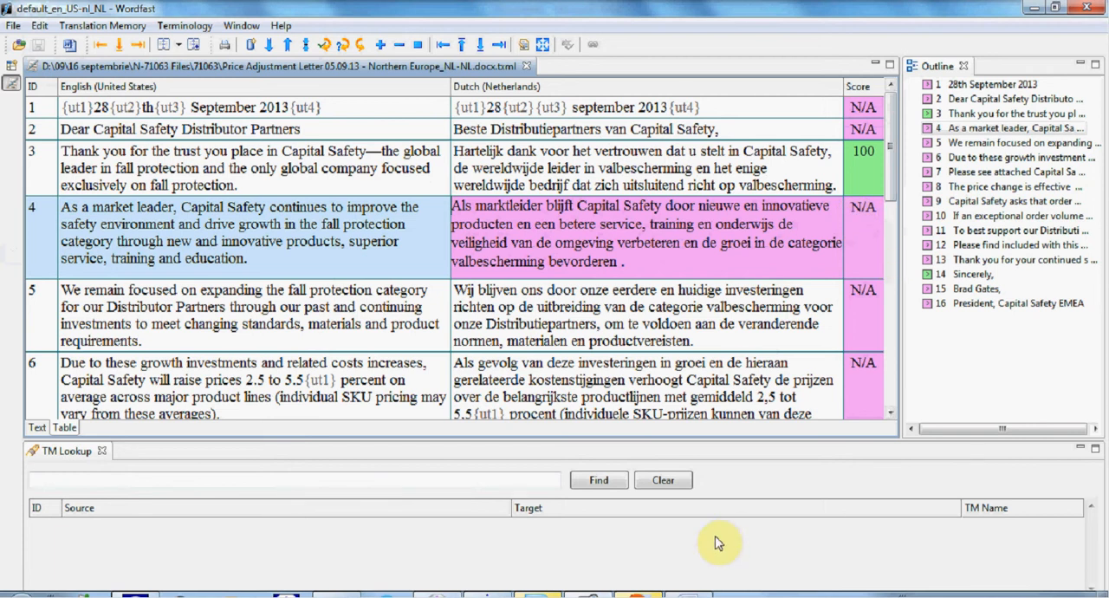
mouse_move(693, 551)
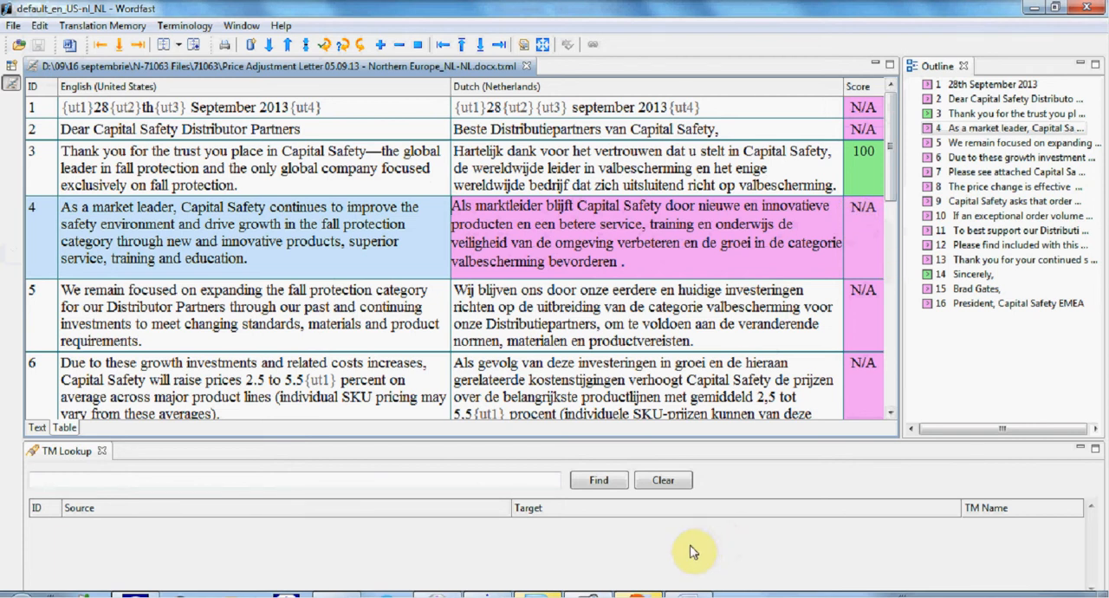
mouse_move(683, 548)
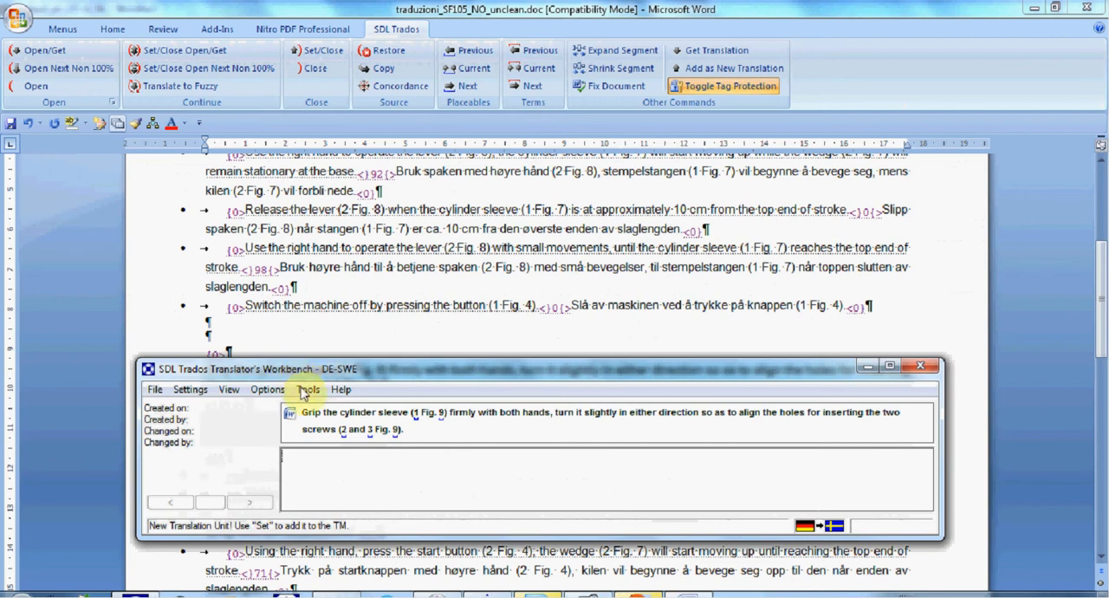
mouse_move(278, 406)
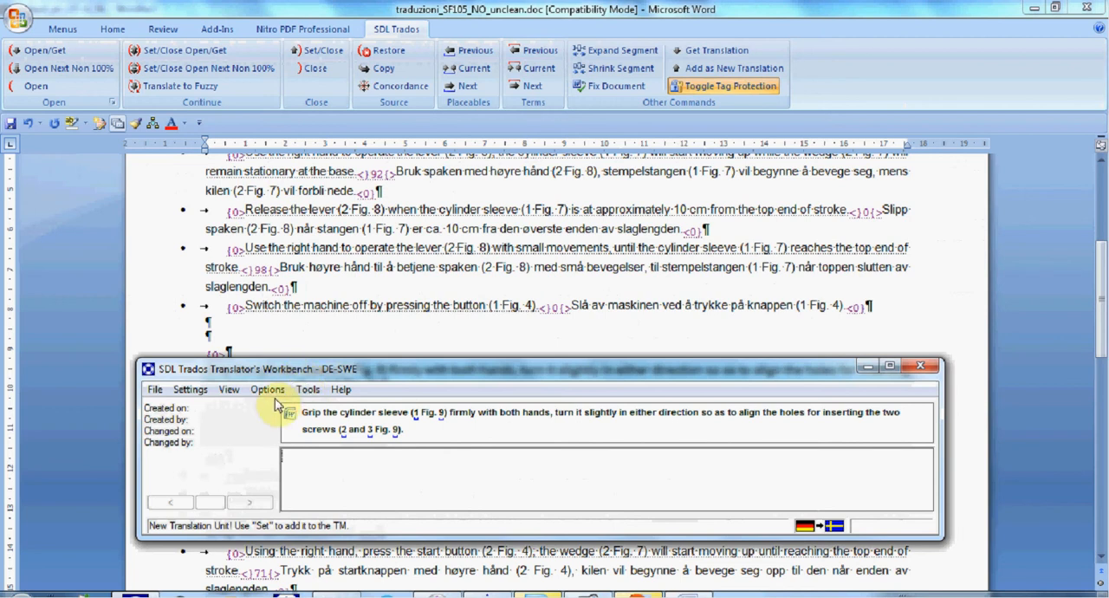
mouse_move(242, 461)
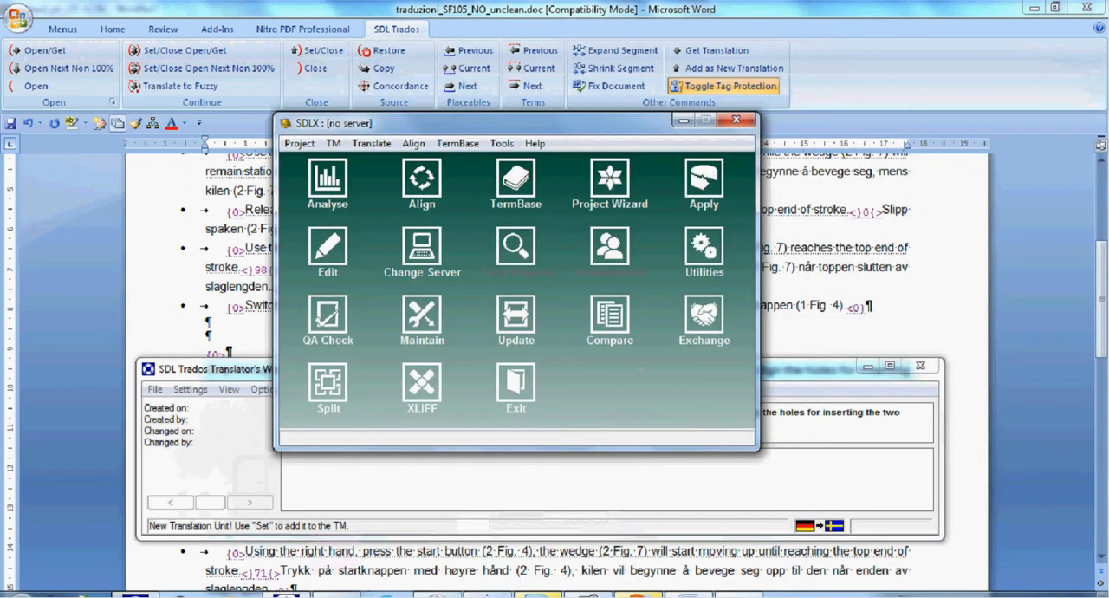
mouse_move(537, 593)
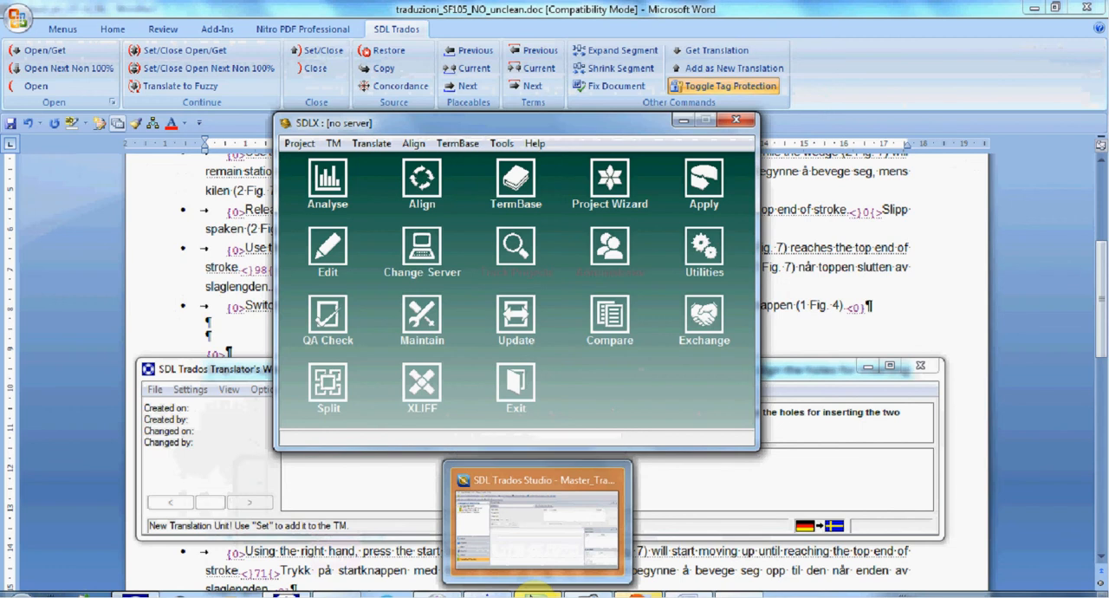
Step: Switch to SDL Trados Studio 2011 and show its Projects list
left_click(538, 520)
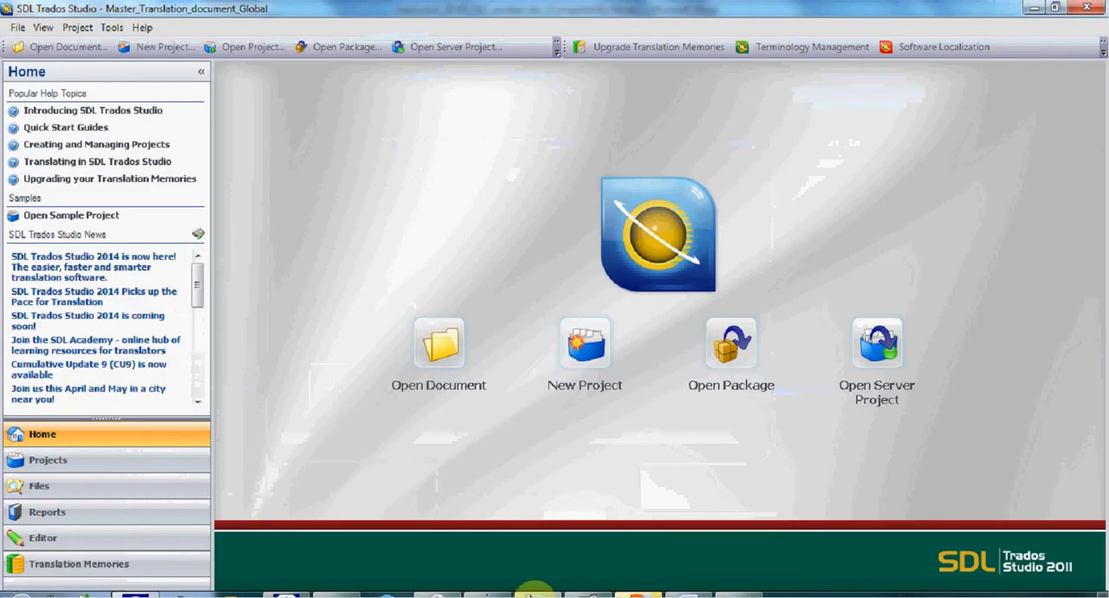
mouse_move(534, 593)
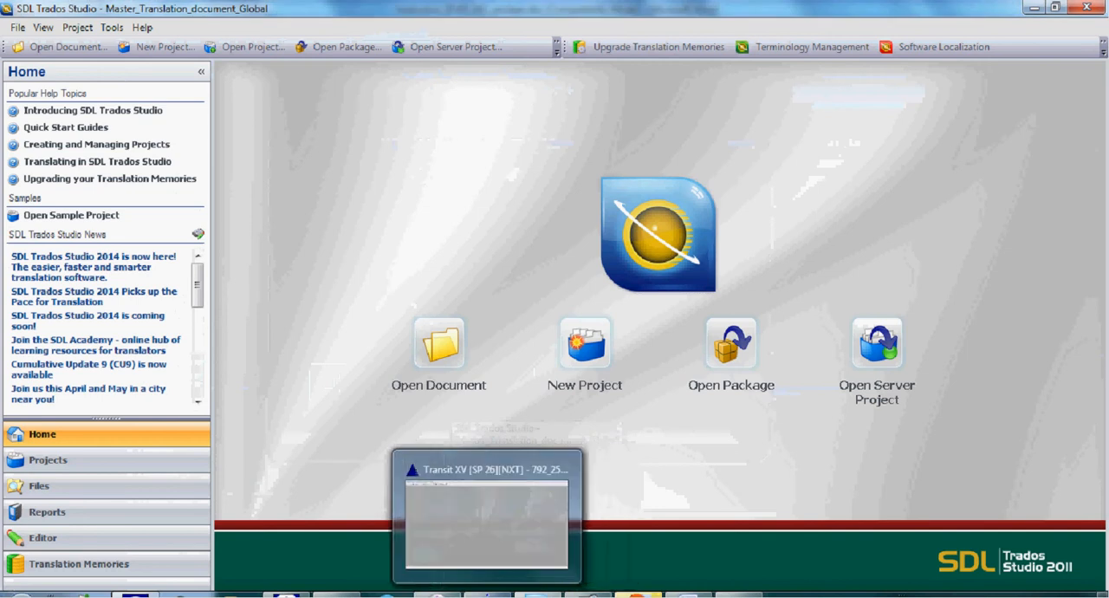
mouse_move(485, 468)
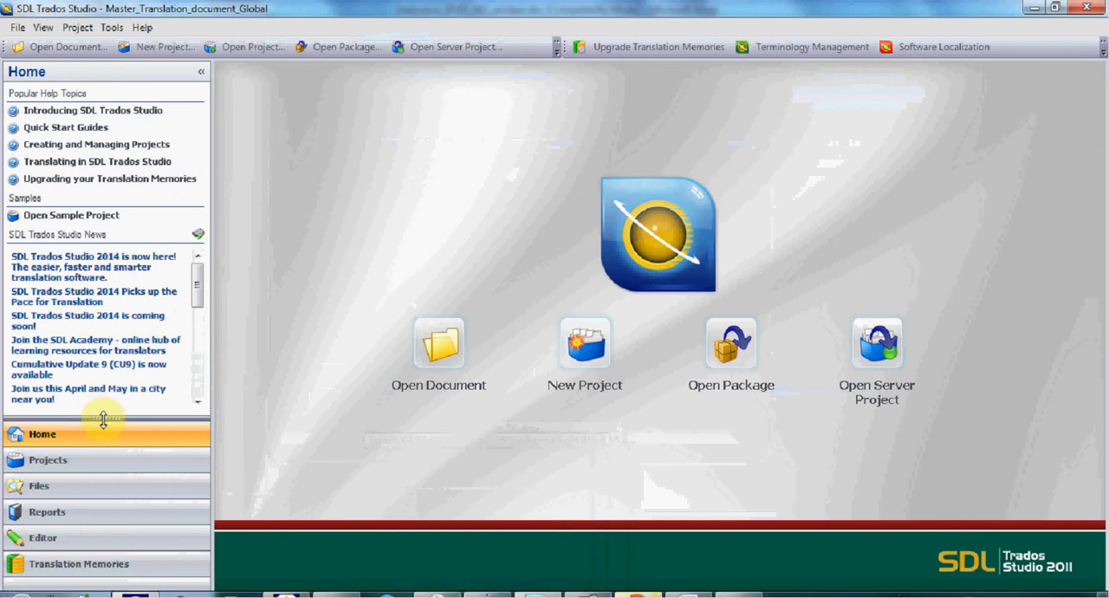
mouse_move(43, 433)
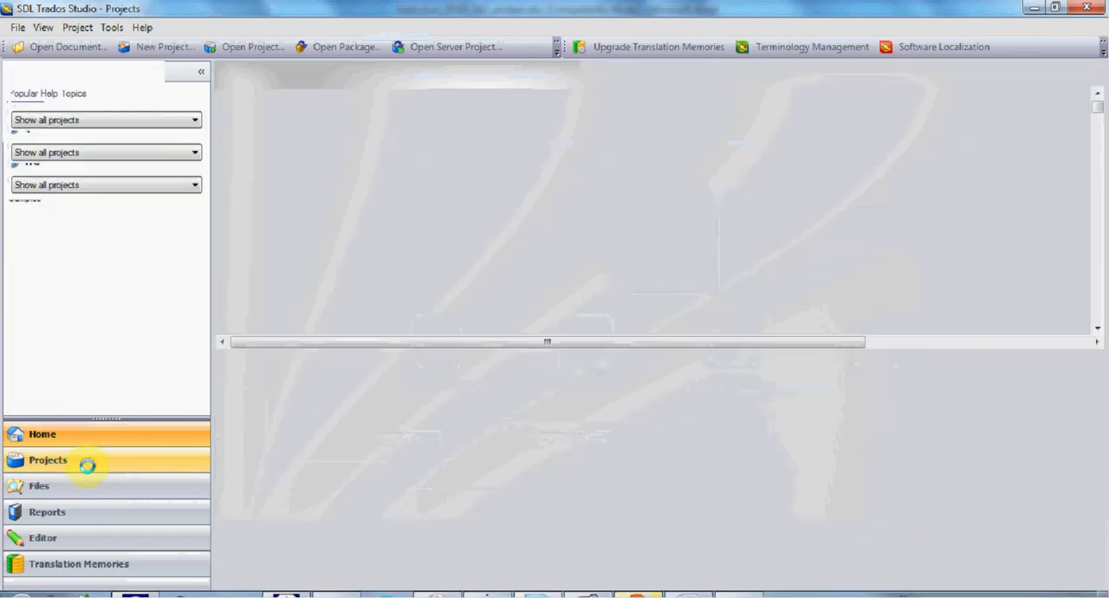
left_click(49, 461)
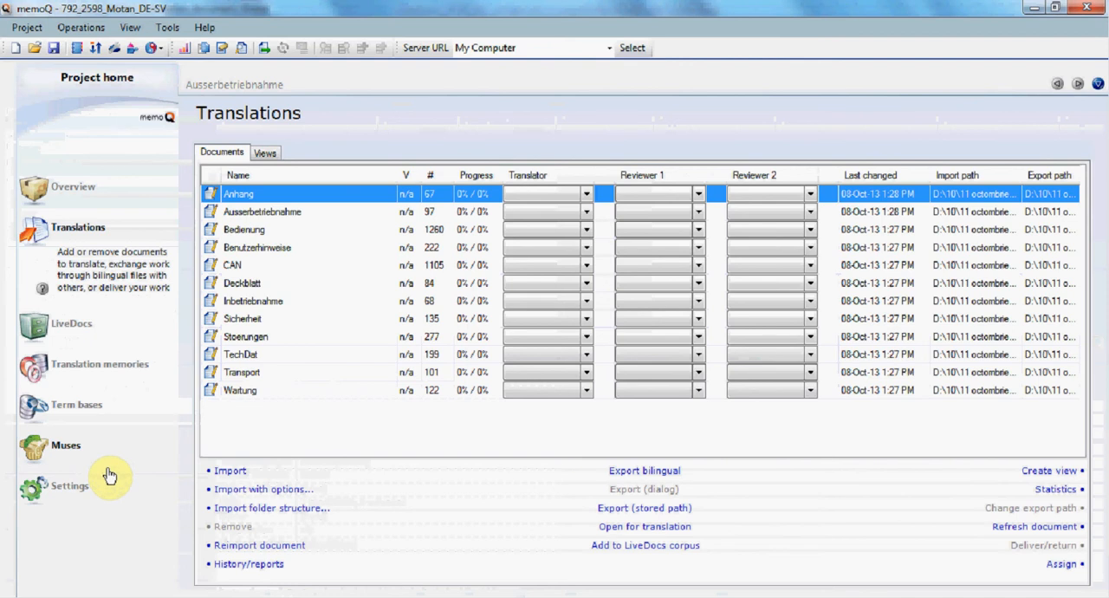
mouse_move(109, 475)
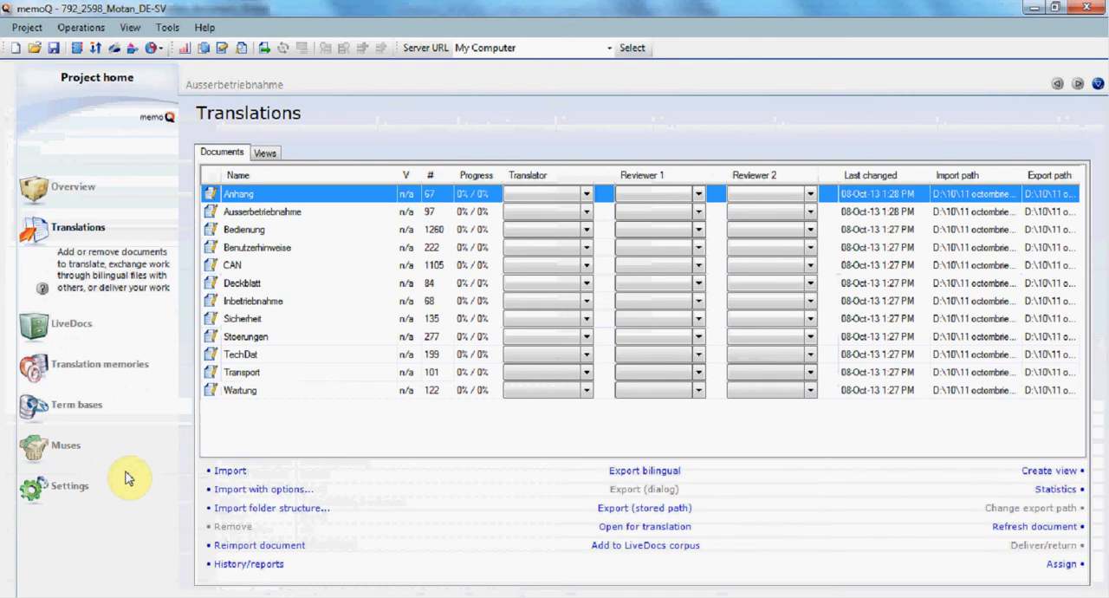
mouse_move(137, 471)
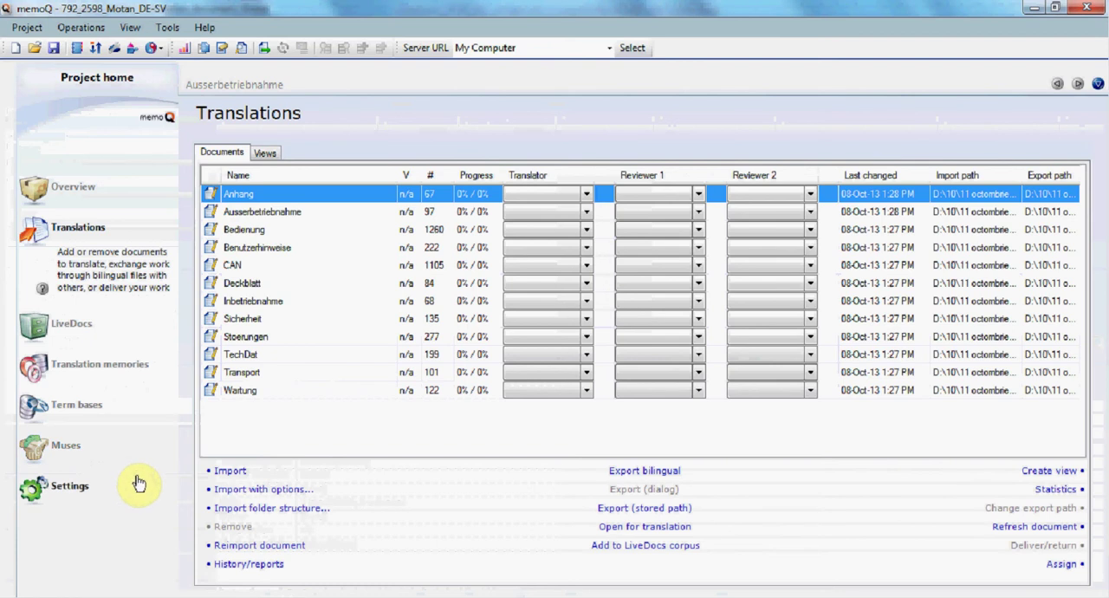
Step: Check the project Overview's German–Swedish languages, then return to the Translations document list
left_click(73, 188)
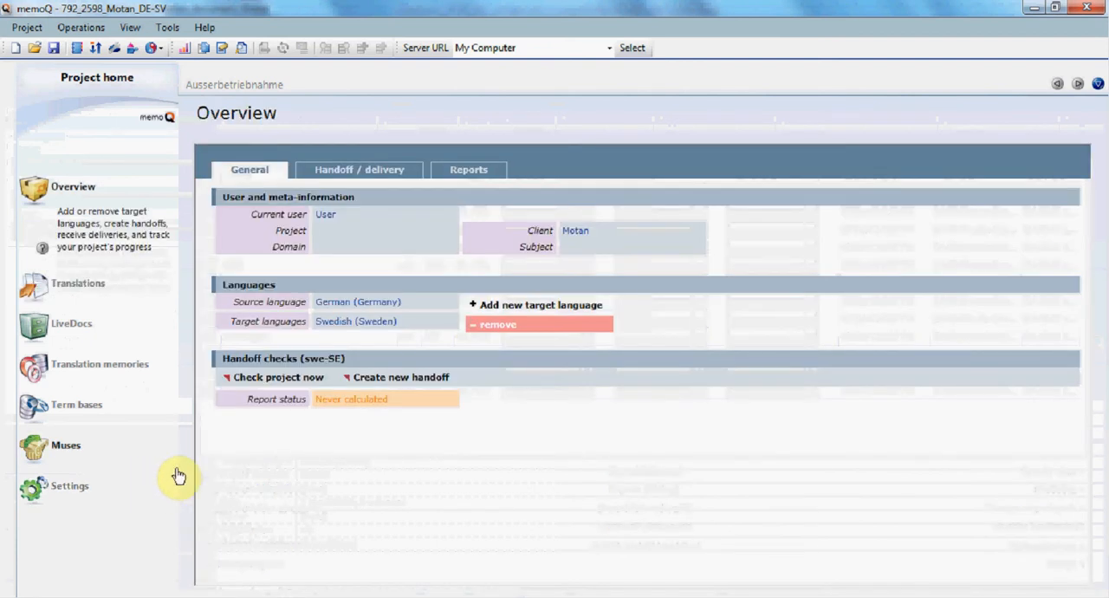
mouse_move(166, 485)
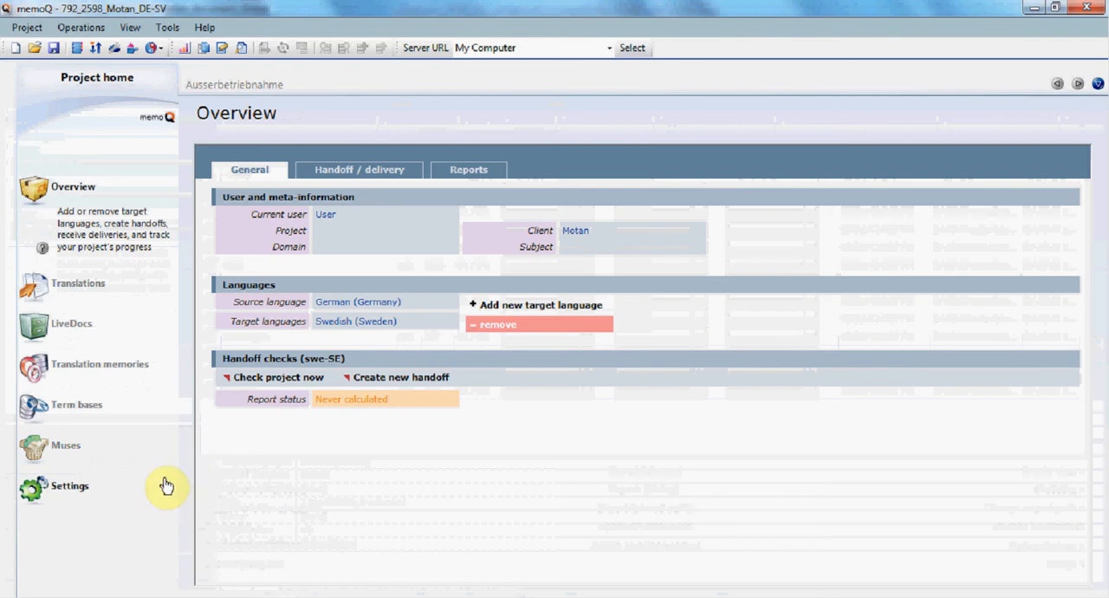
mouse_move(156, 482)
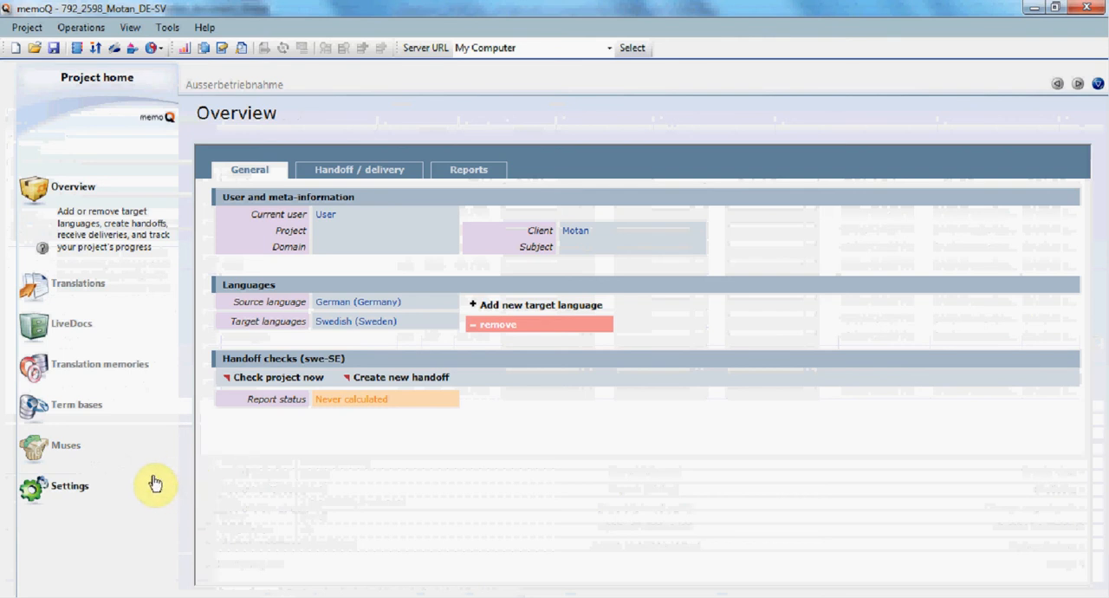
mouse_move(85, 284)
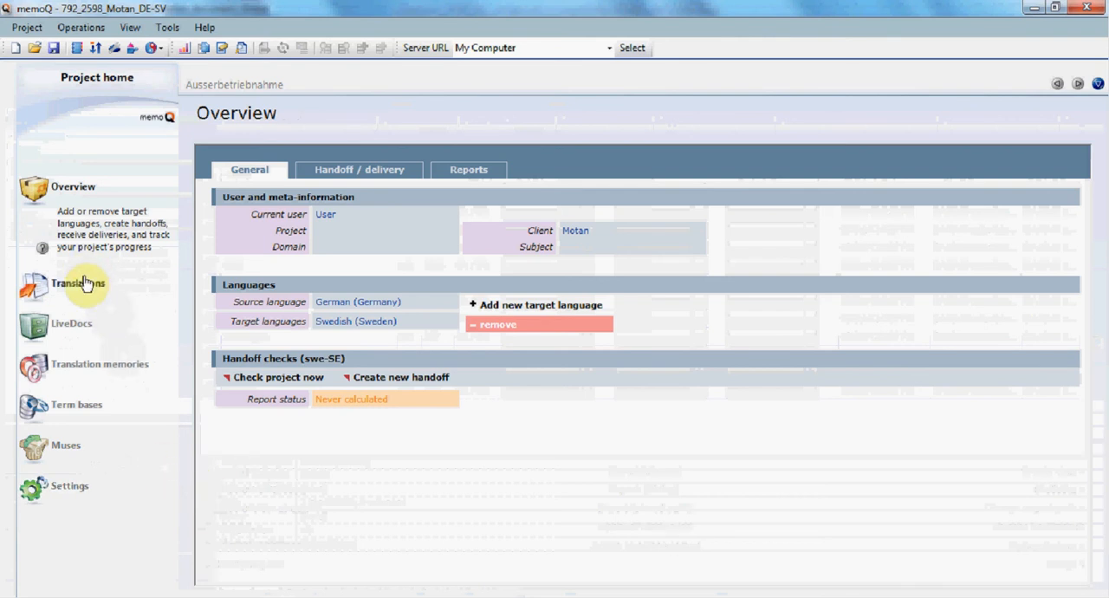
left_click(80, 284)
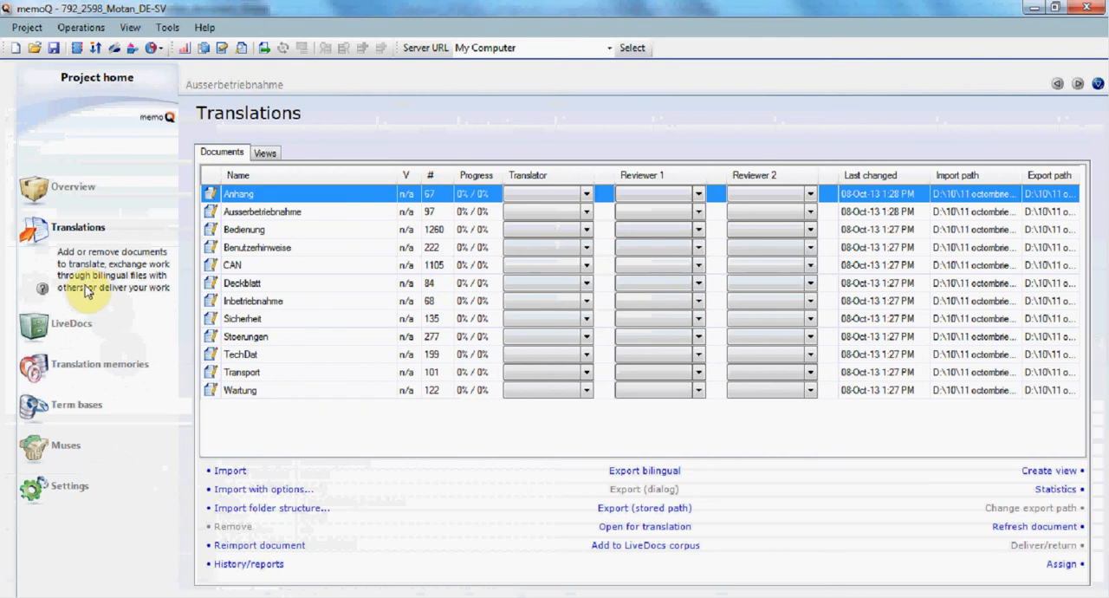
mouse_move(80, 303)
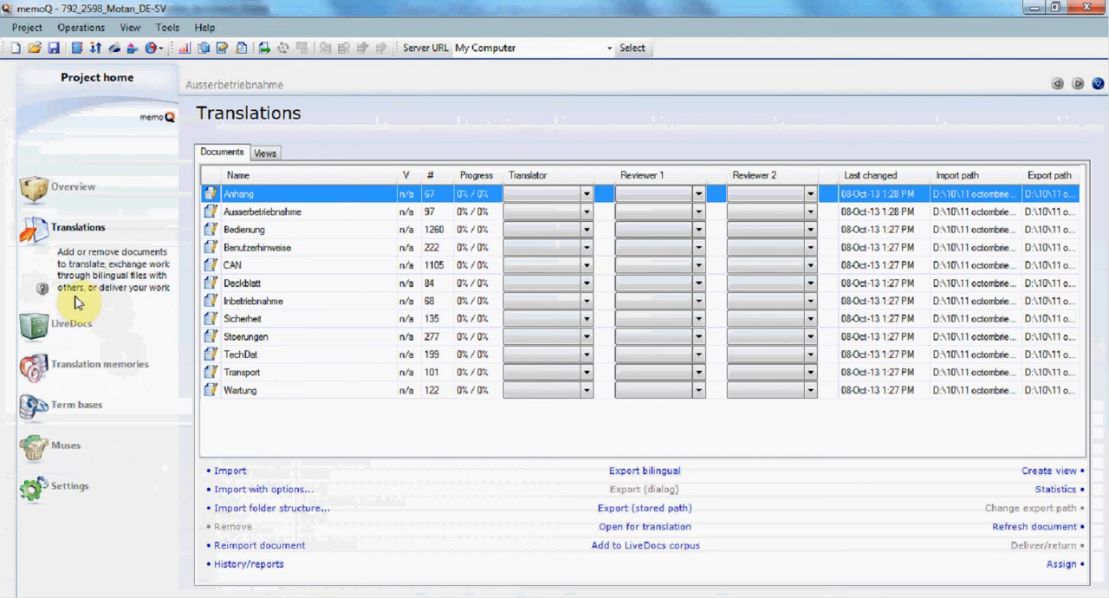
mouse_move(270, 454)
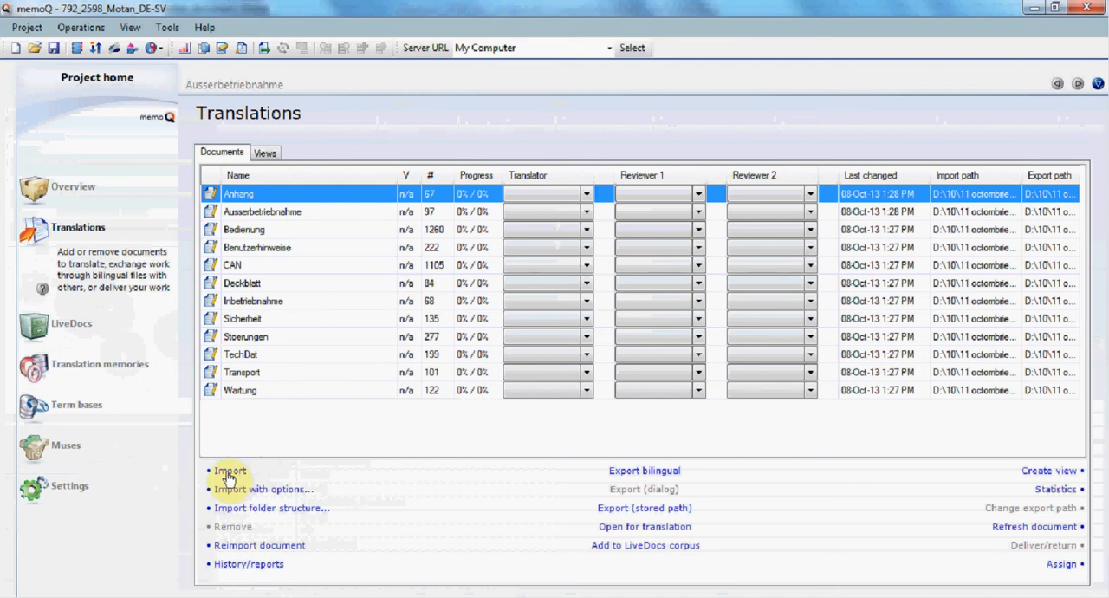
left_click(229, 471)
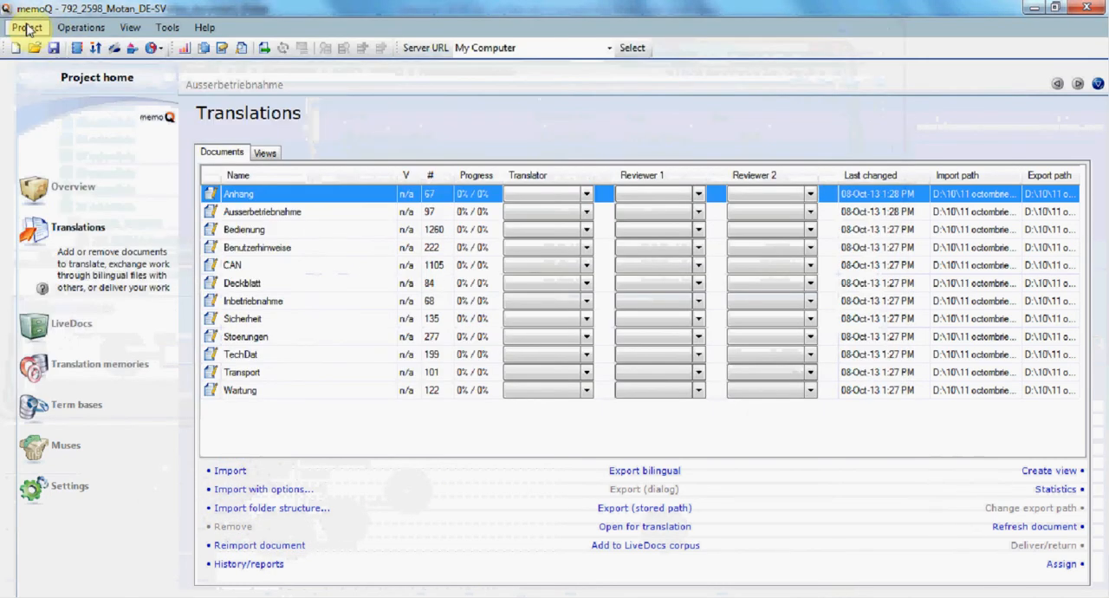
left_click(26, 28)
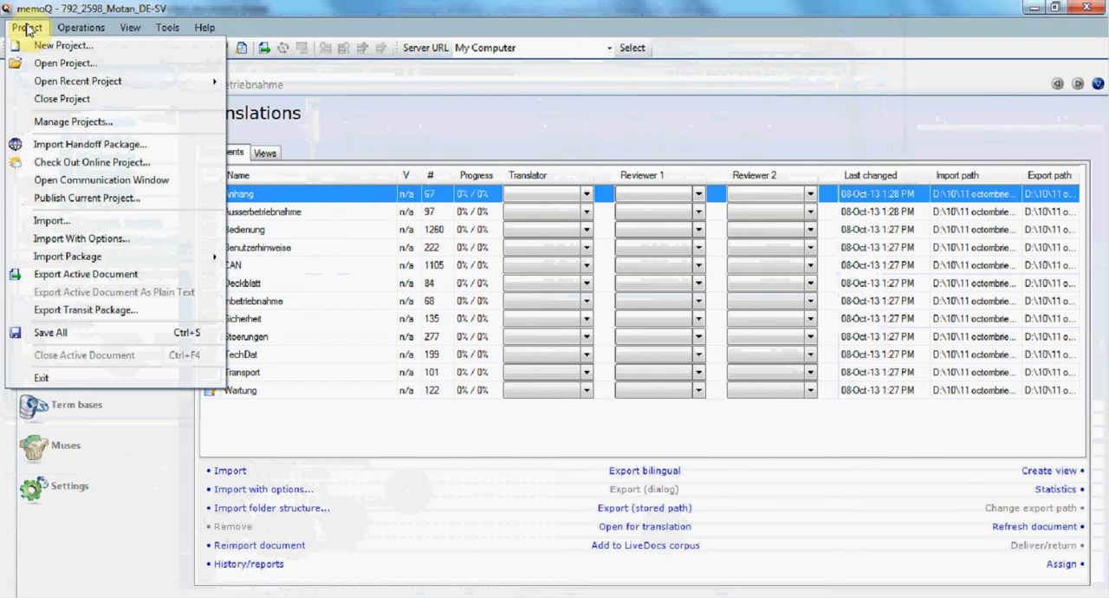
mouse_move(69, 256)
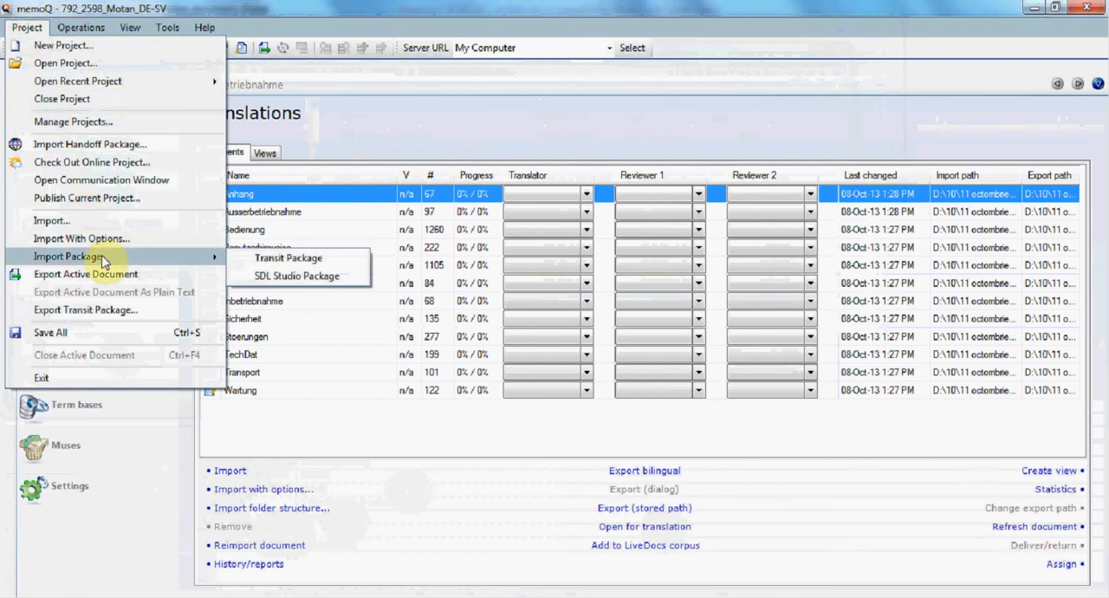
mouse_move(174, 267)
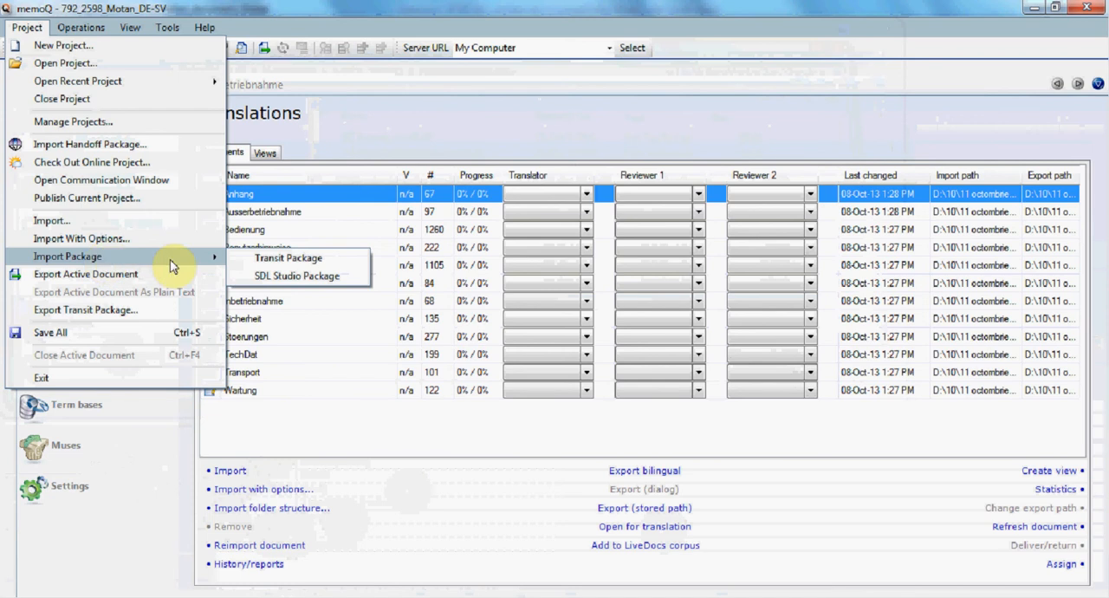
mouse_move(387, 494)
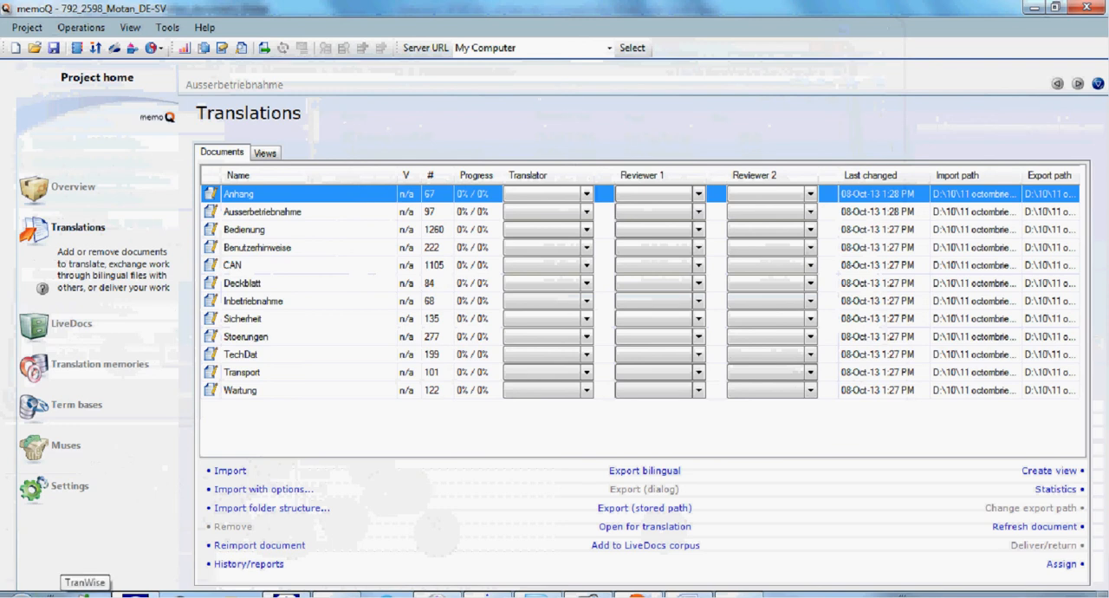
mouse_move(54, 328)
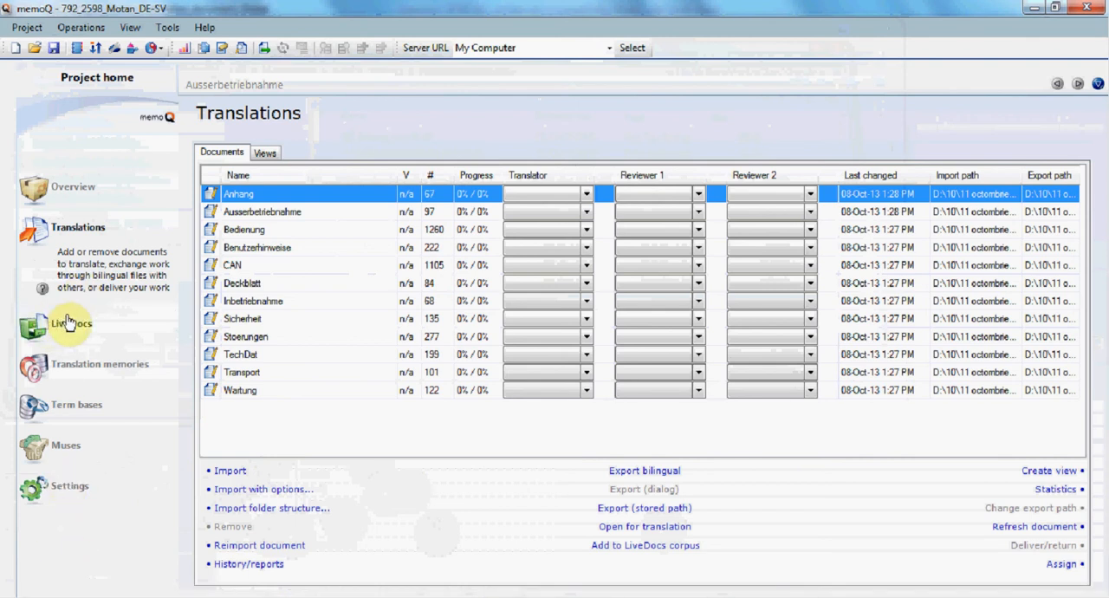
Step: Show the LiveDocs corpora with the German–Swedish Deckblatt documents
left_click(71, 322)
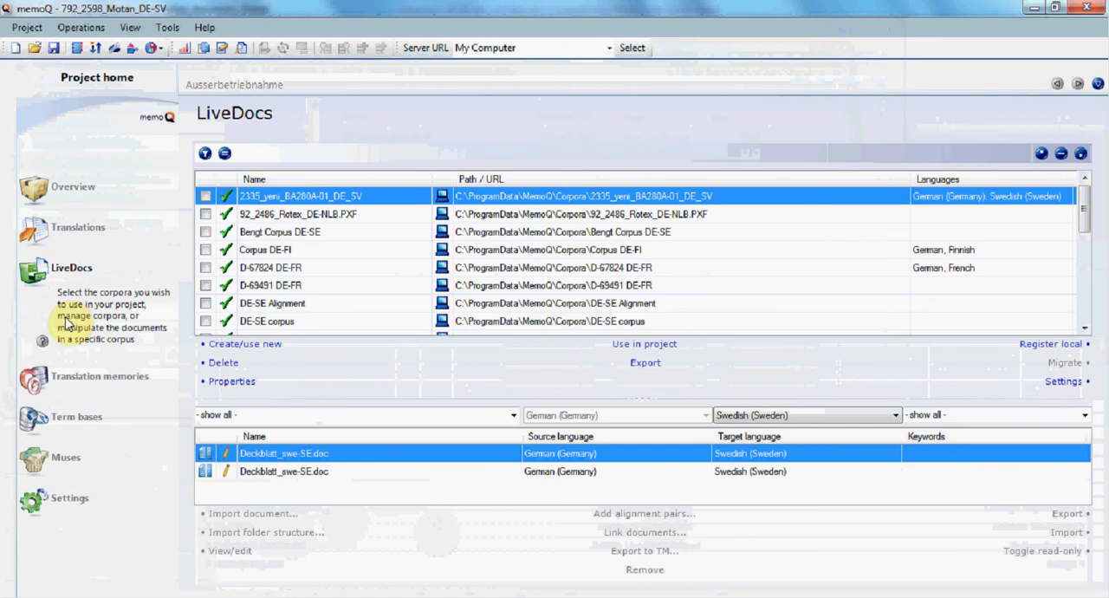
mouse_move(26, 360)
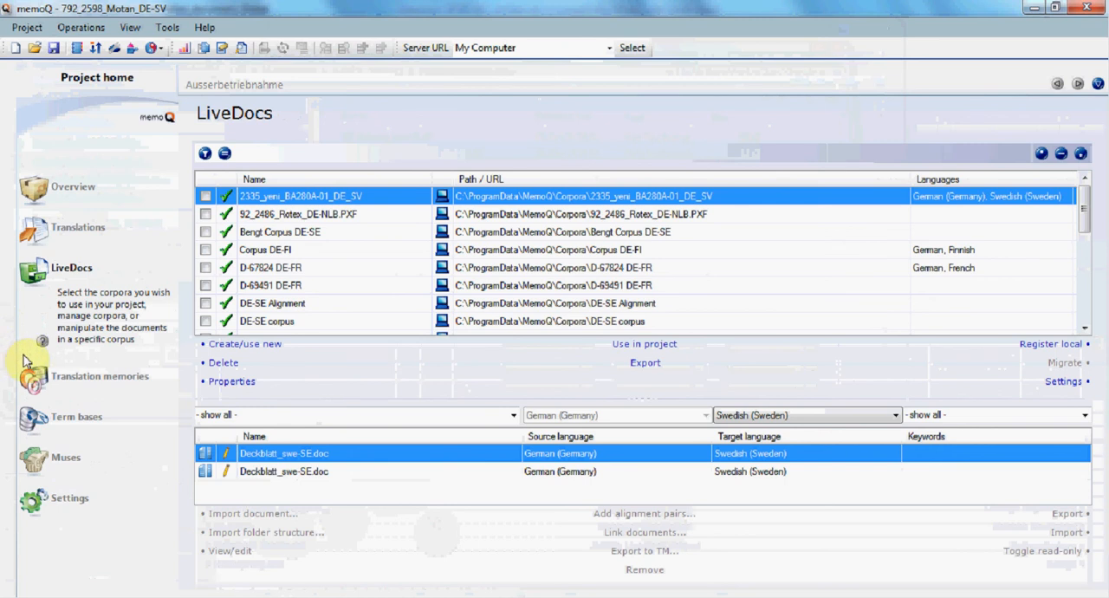
mouse_move(76, 322)
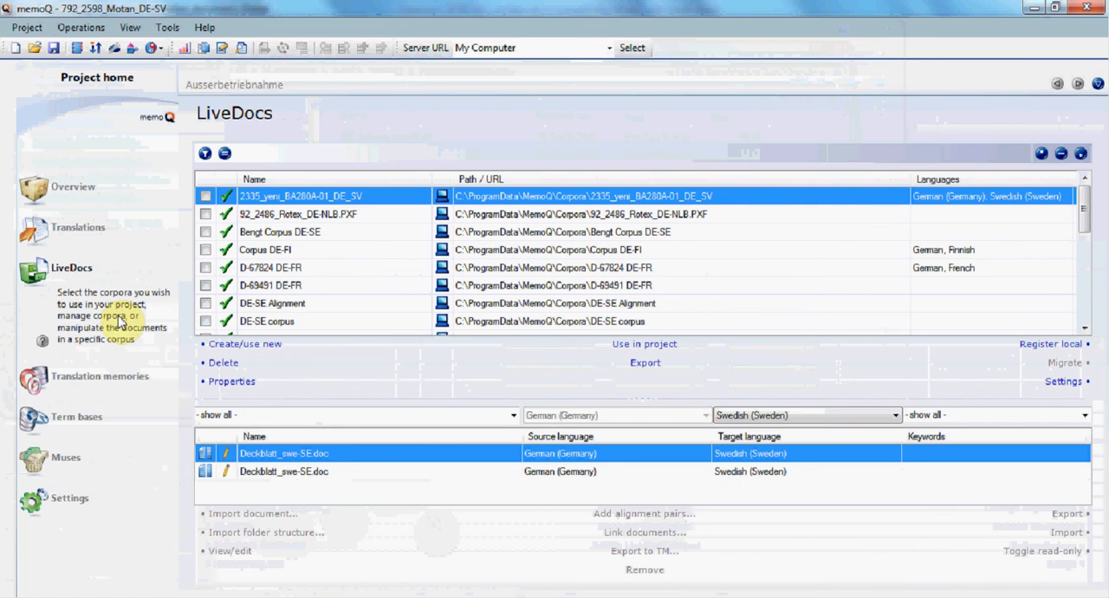
mouse_move(327, 505)
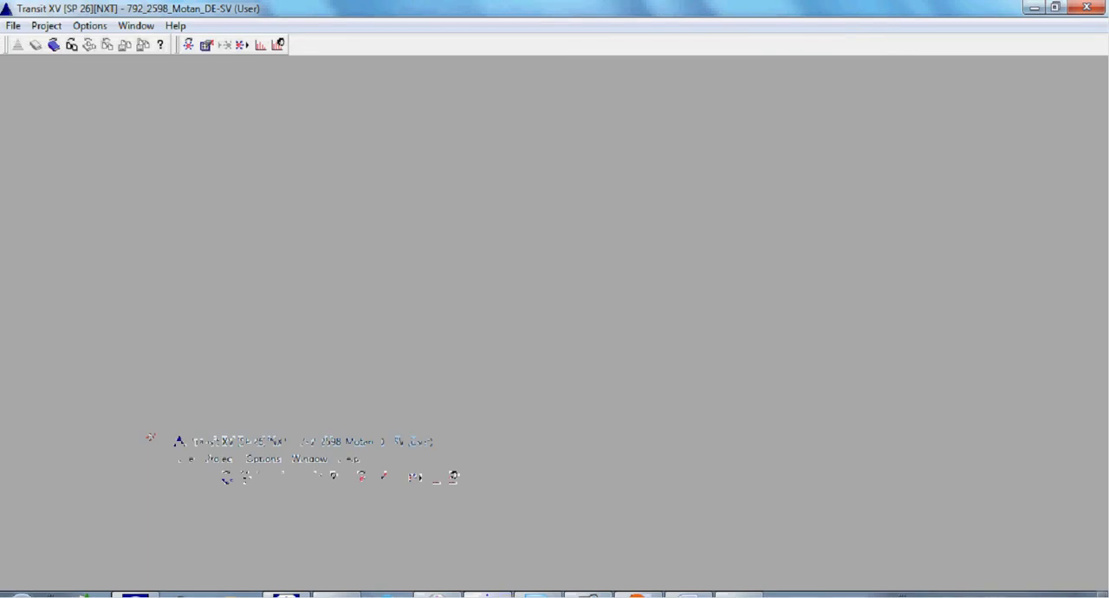
mouse_move(534, 596)
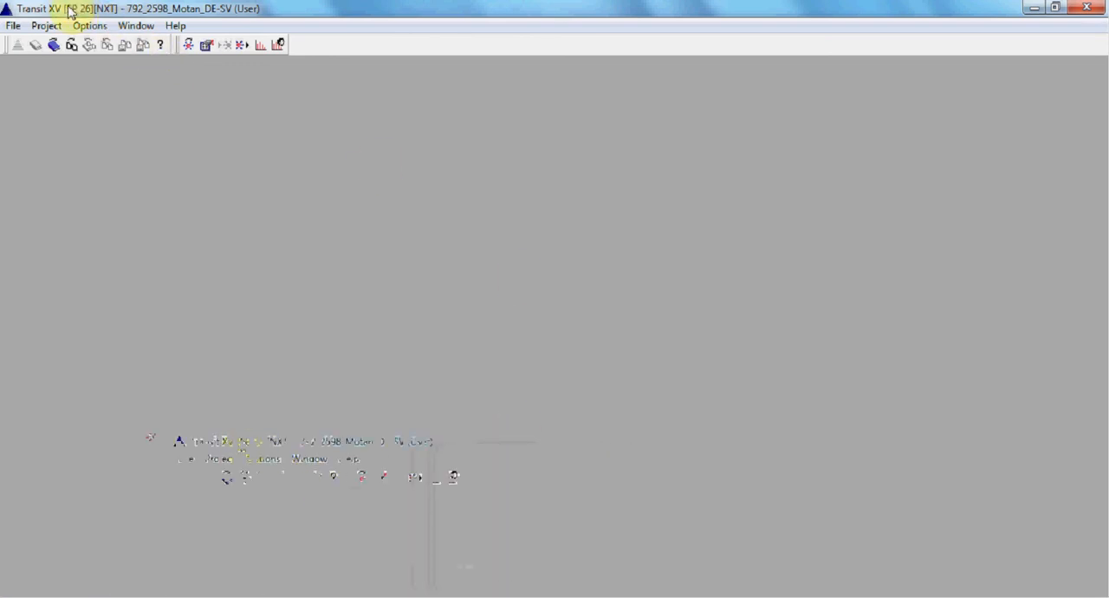
Step: Look through the Transit XV Project menu commands and dismiss it without choosing one
left_click(45, 24)
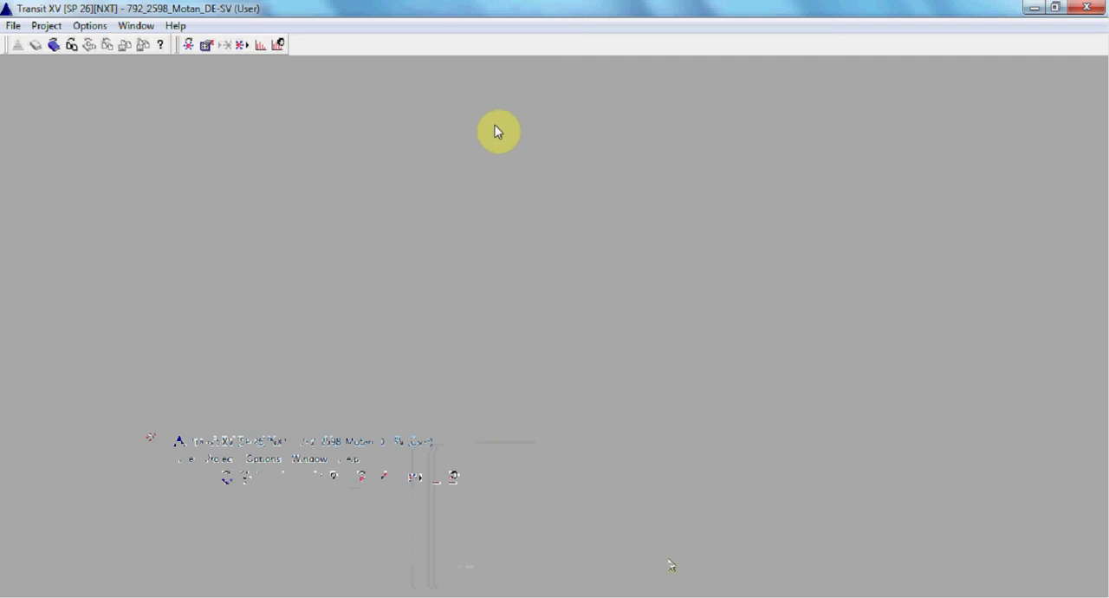
mouse_move(499, 117)
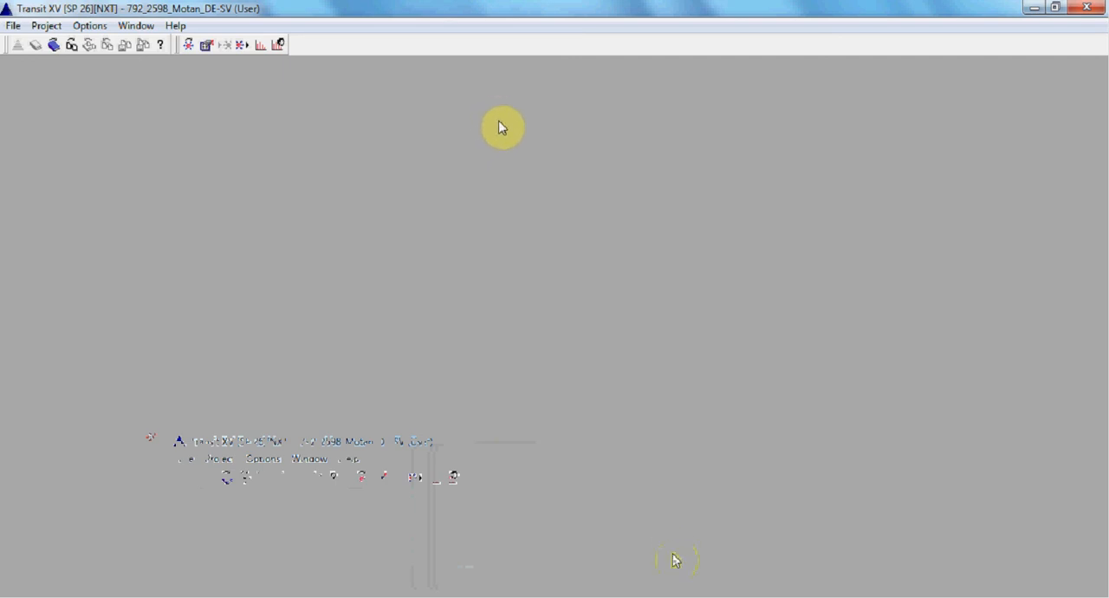
mouse_move(520, 121)
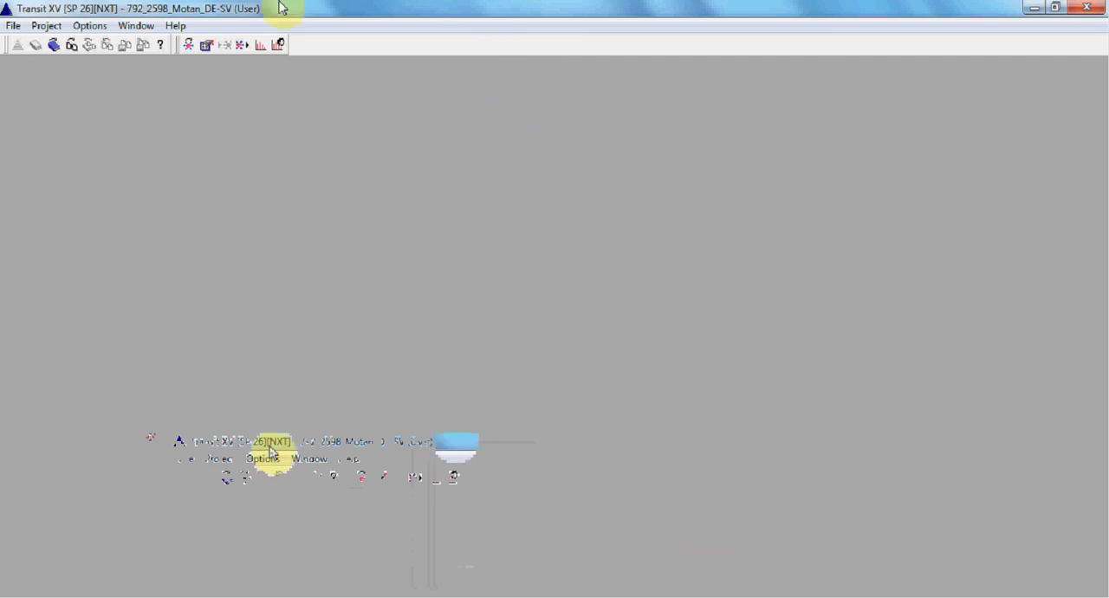
left_click(45, 24)
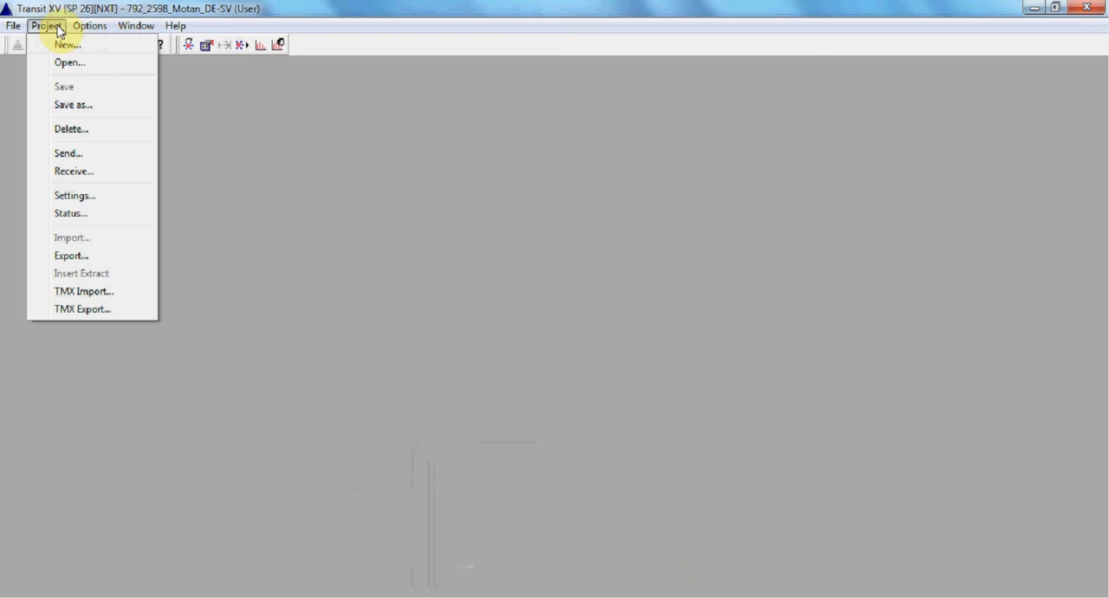
left_click(14, 25)
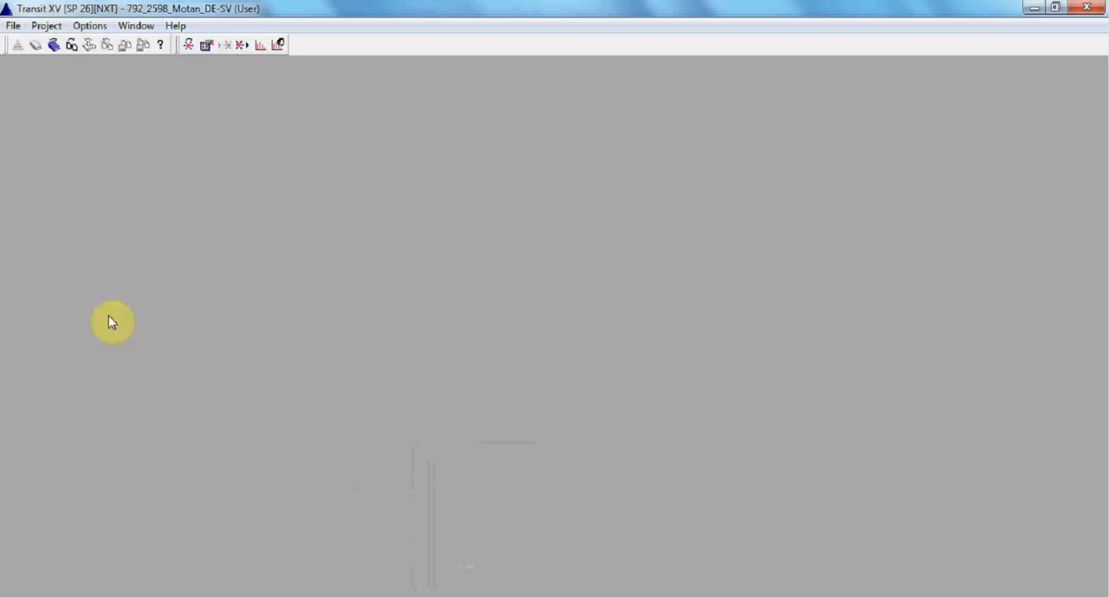
mouse_move(128, 336)
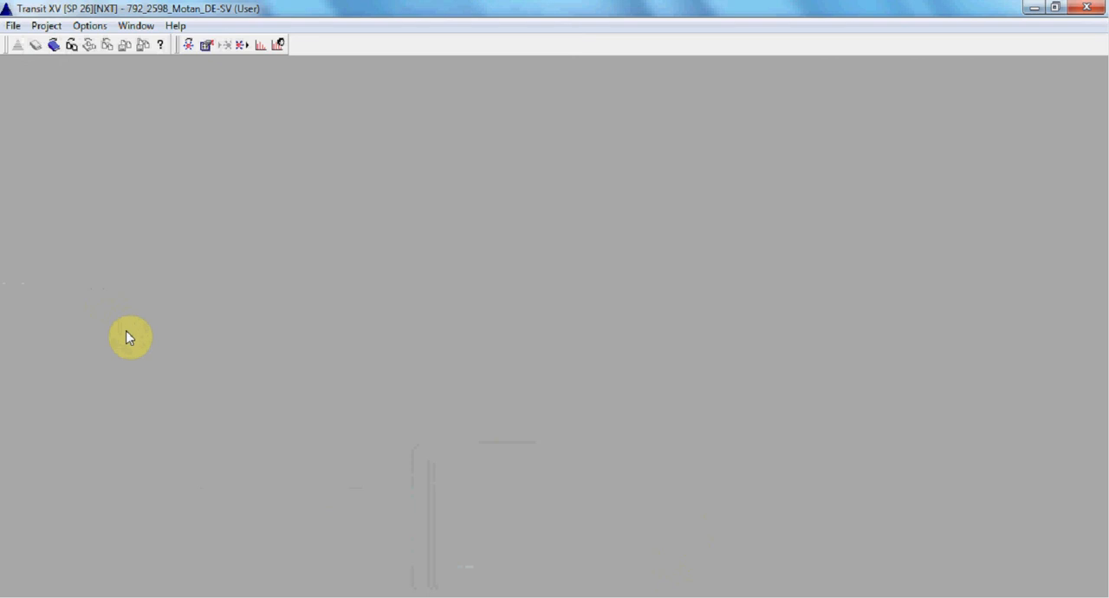
Step: Open all language pairs in the global window set, showing the German Anhang document
left_click(73, 45)
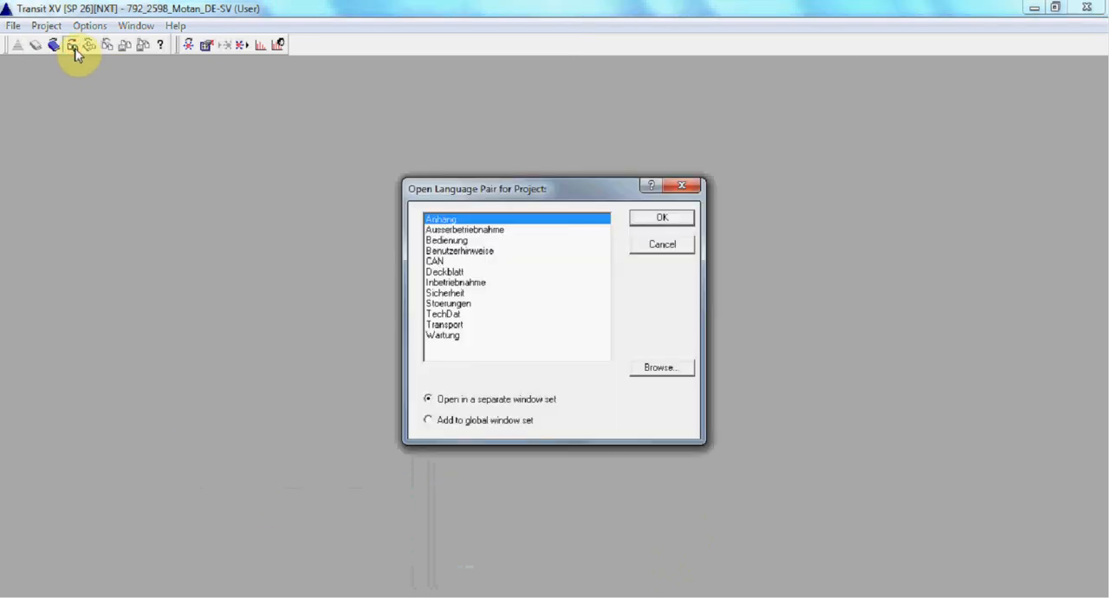
mouse_move(506, 331)
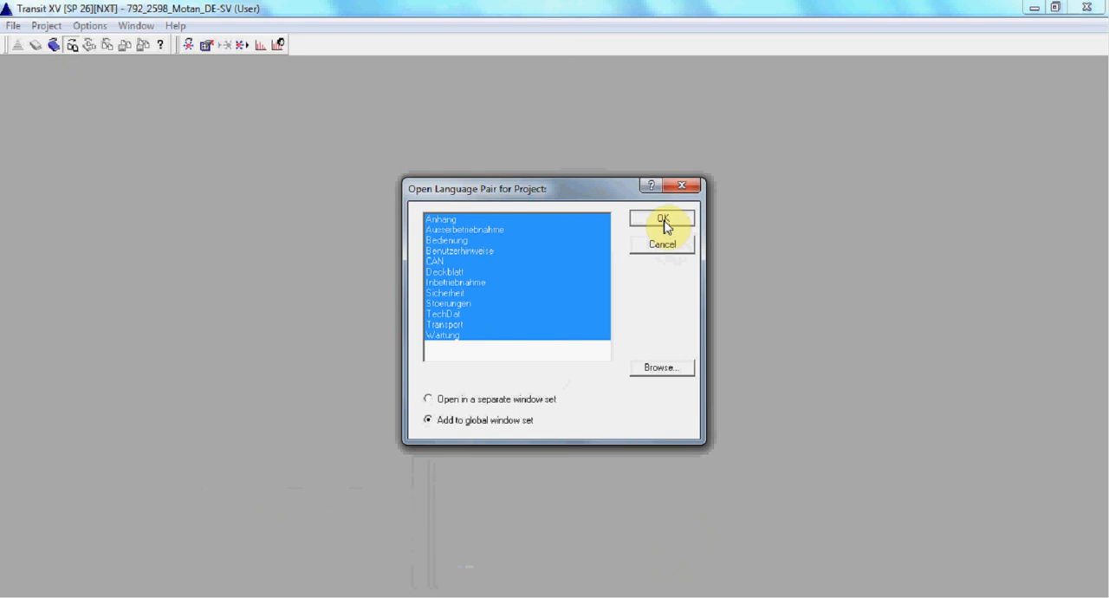
left_click(662, 217)
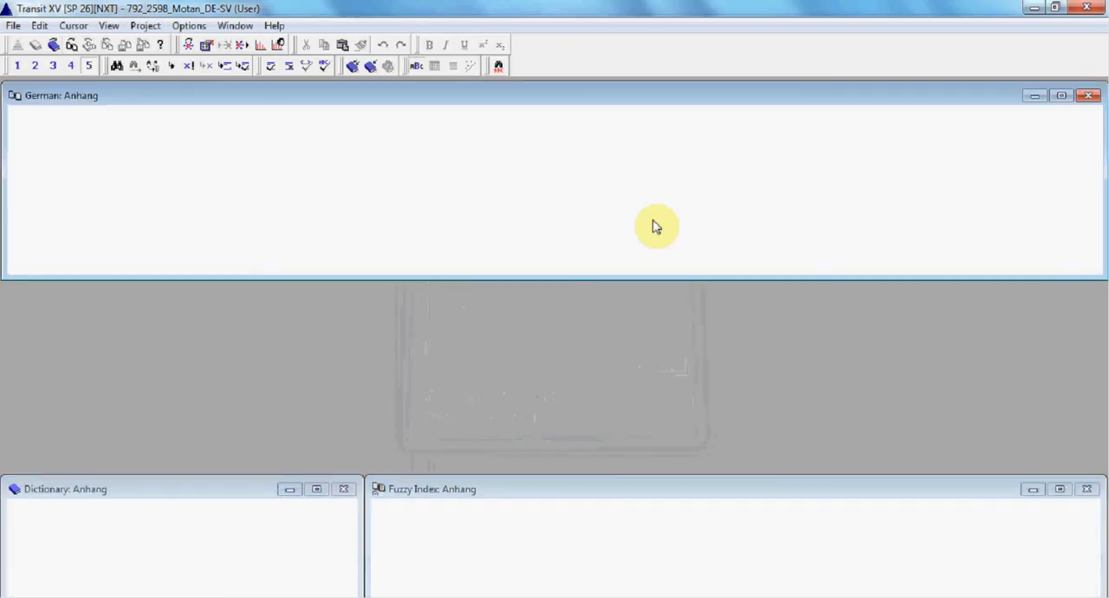